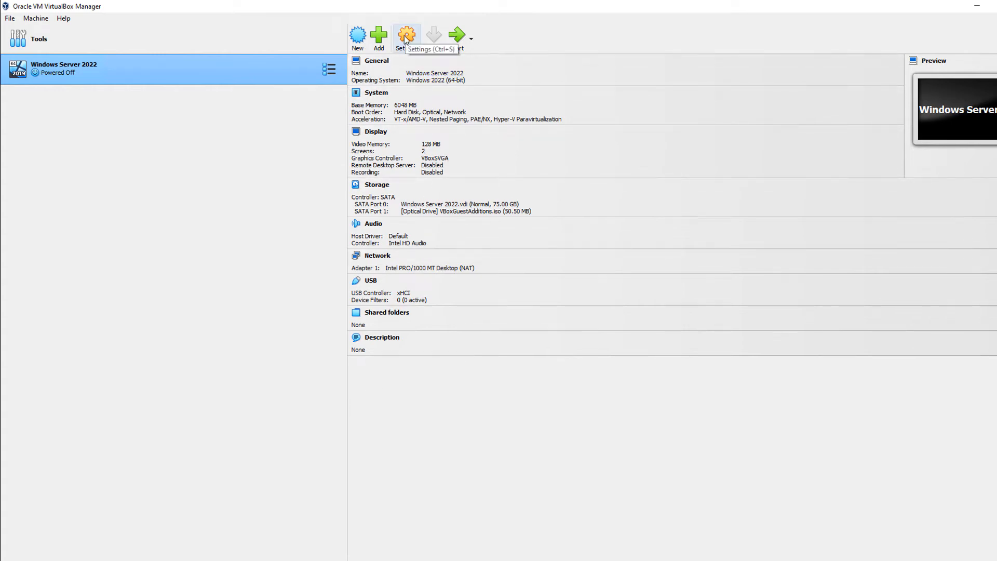
pyautogui.moveTo(502, 317)
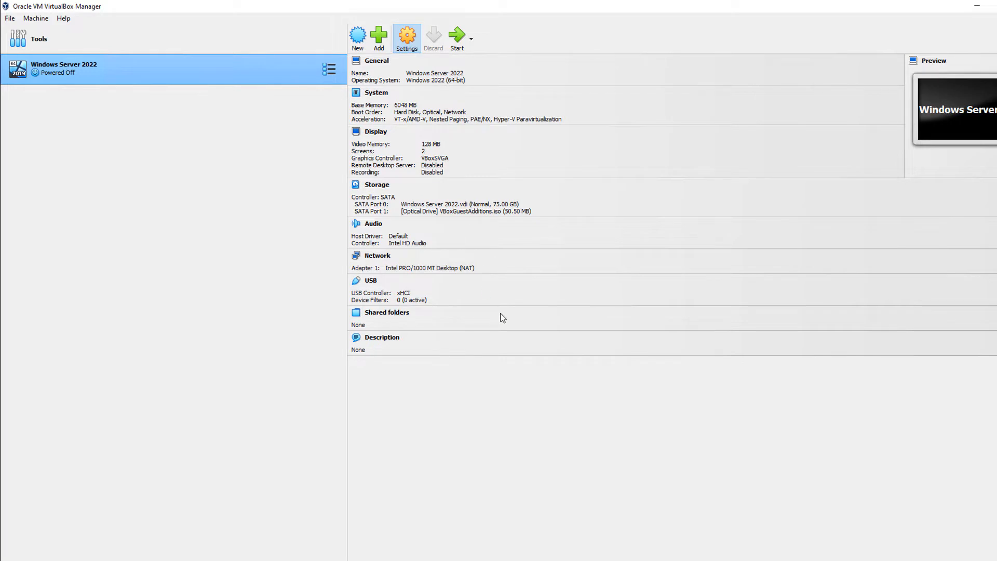
# Step: Show the Display settings of the Windows Server 2022 VM (128 MB video memory)
pyautogui.click(406, 36)
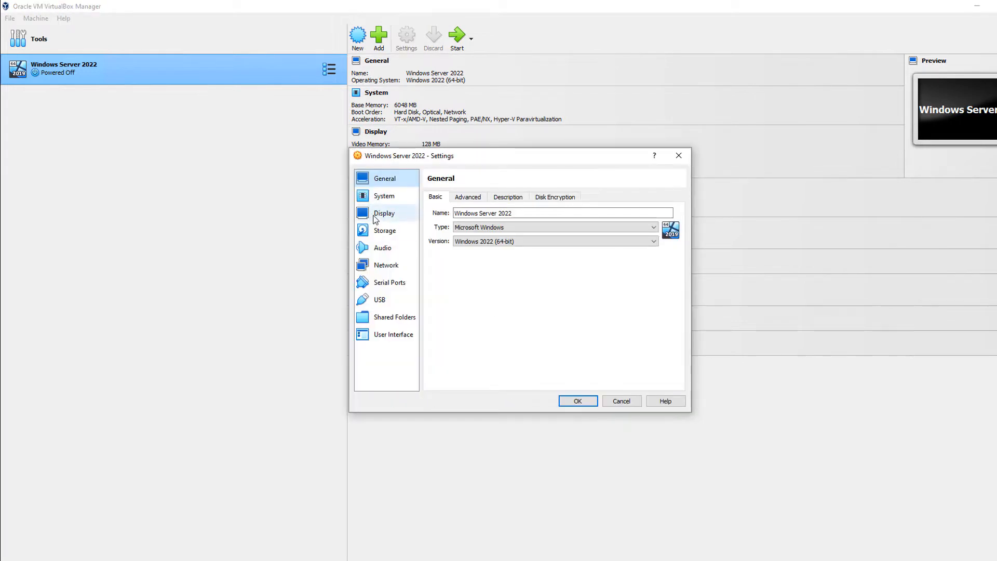
pyautogui.click(385, 213)
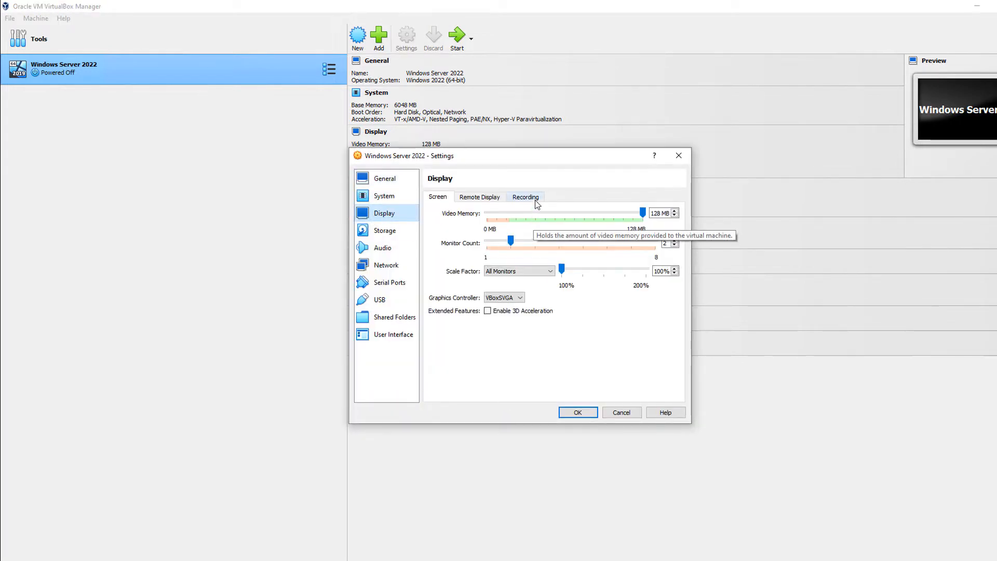
# Step: Enable Recording in Video/Audio mode, keeping the default .webm file path
pyautogui.click(526, 196)
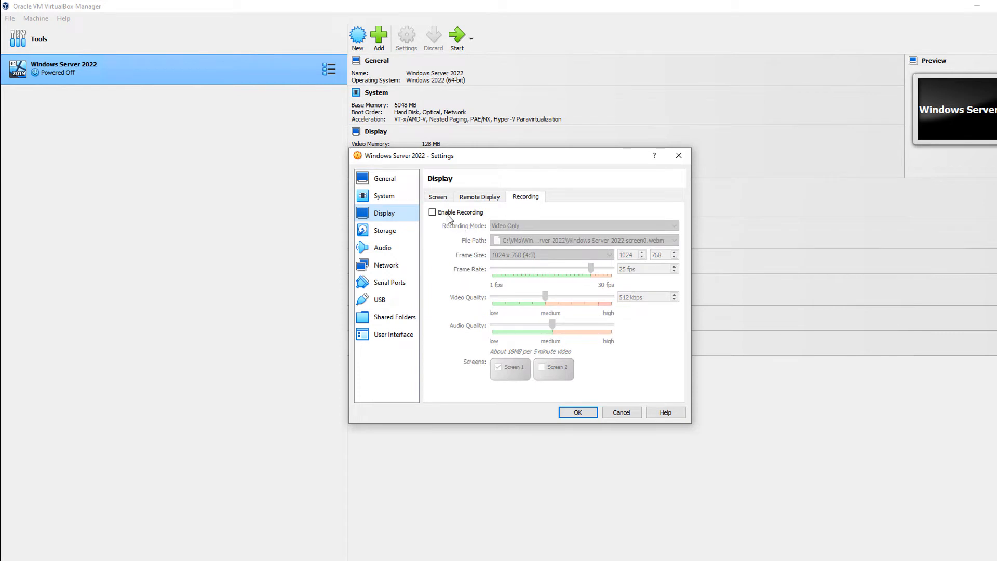
pyautogui.click(433, 212)
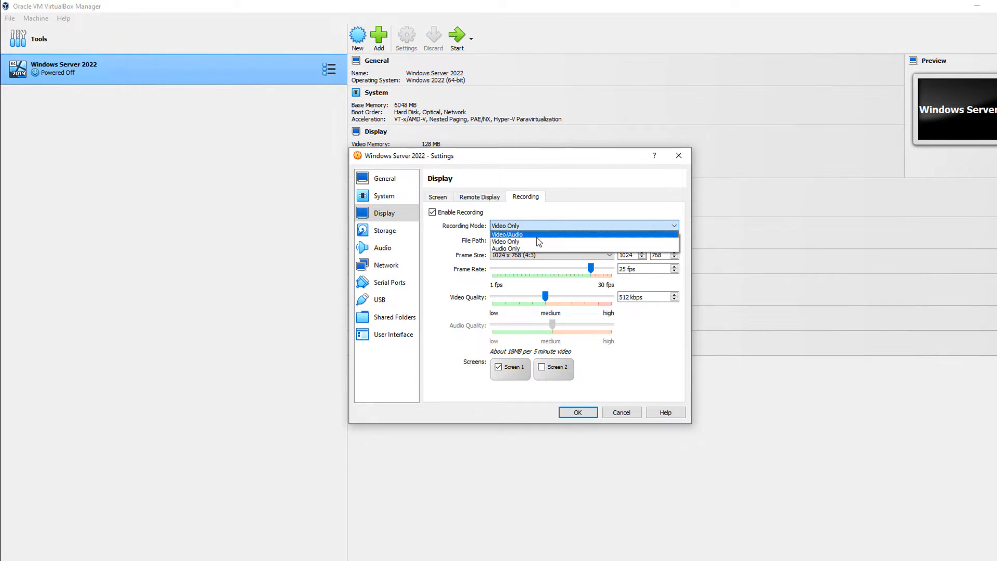
pyautogui.click(508, 234)
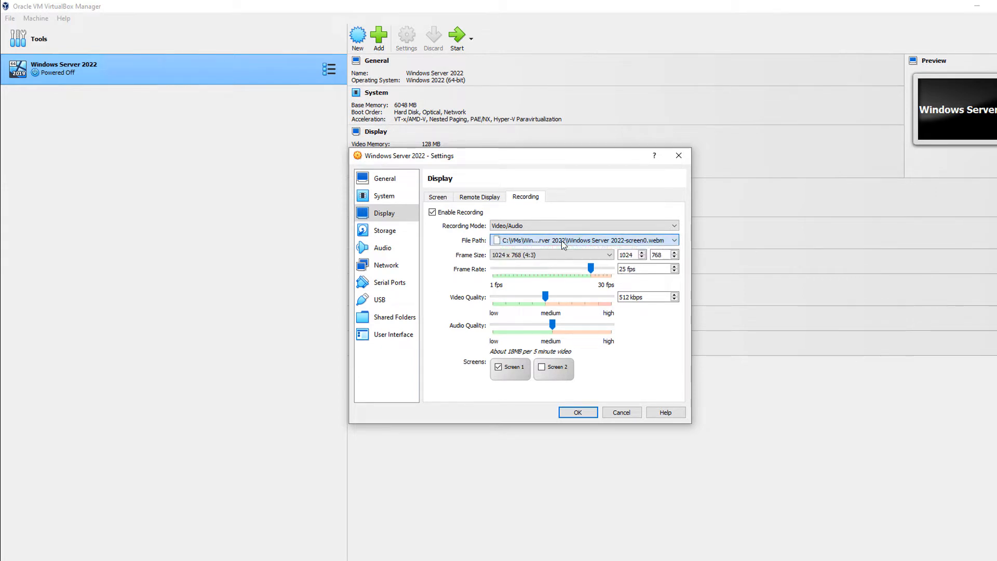
pyautogui.click(673, 240)
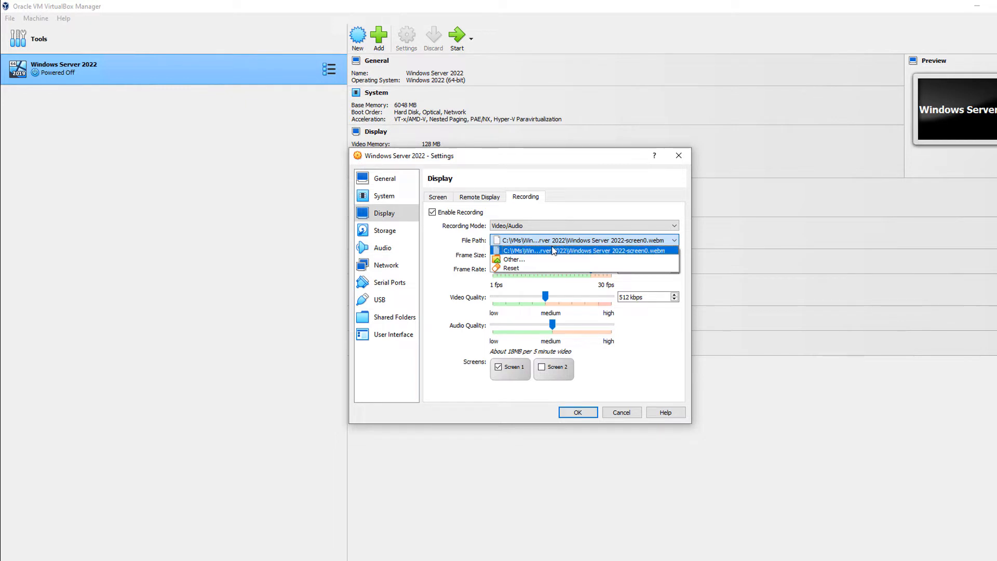
pyautogui.click(583, 250)
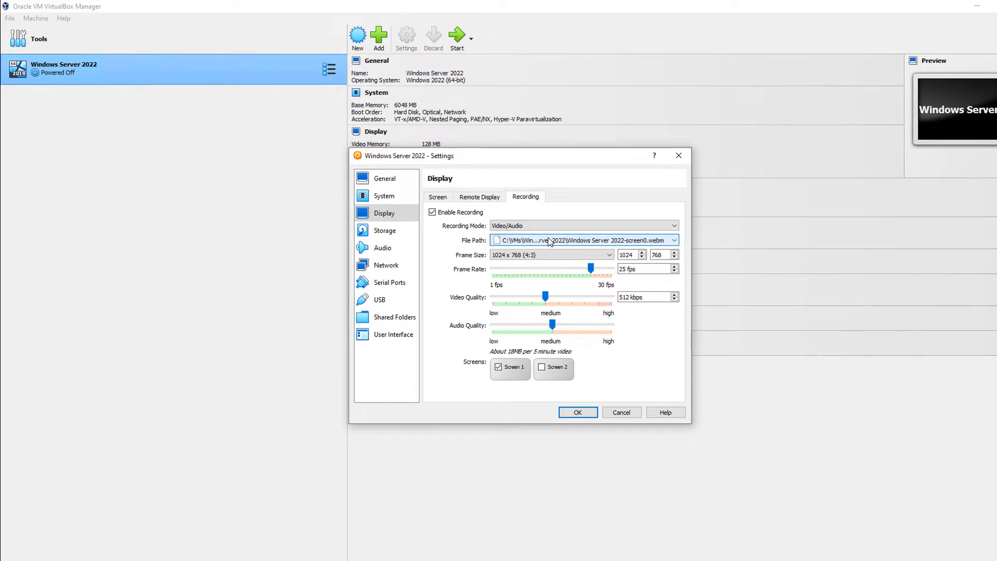
pyautogui.moveTo(550, 240)
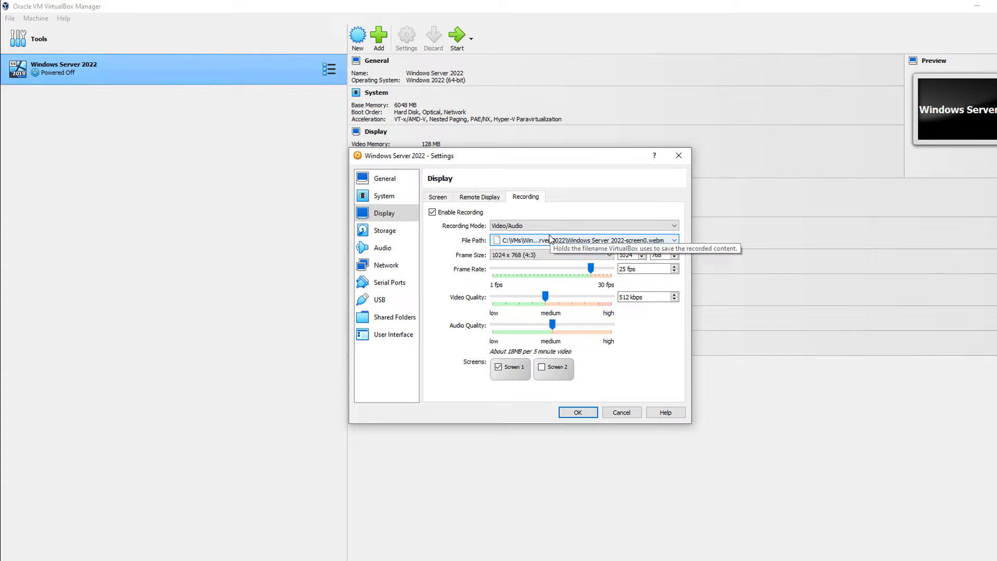
pyautogui.click(607, 255)
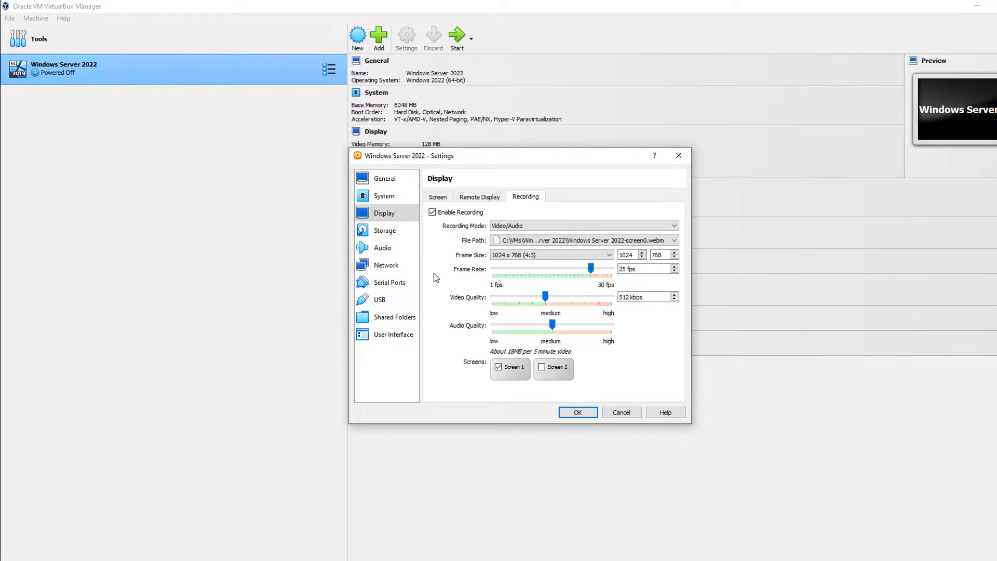
pyautogui.moveTo(526, 279)
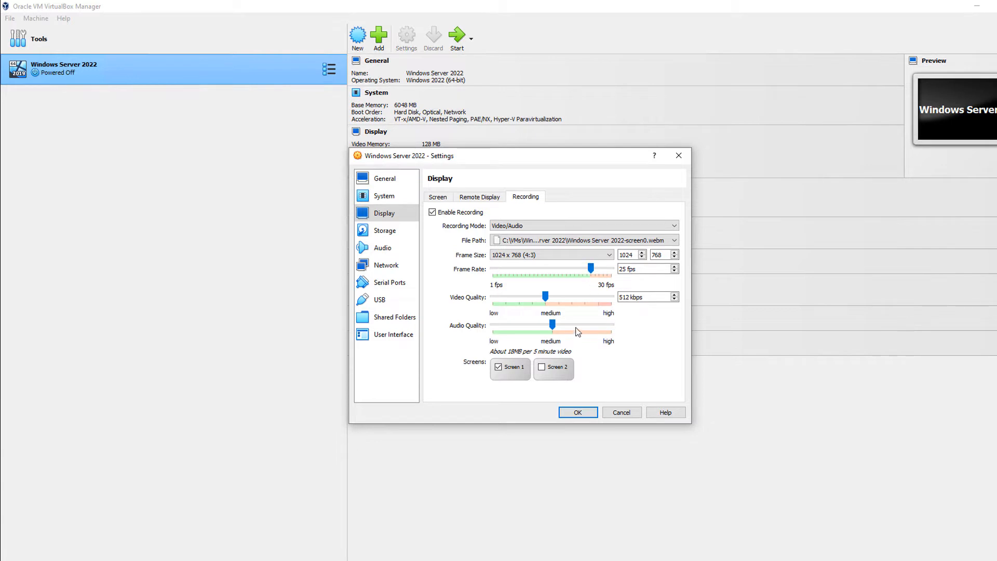
pyautogui.moveTo(647, 323)
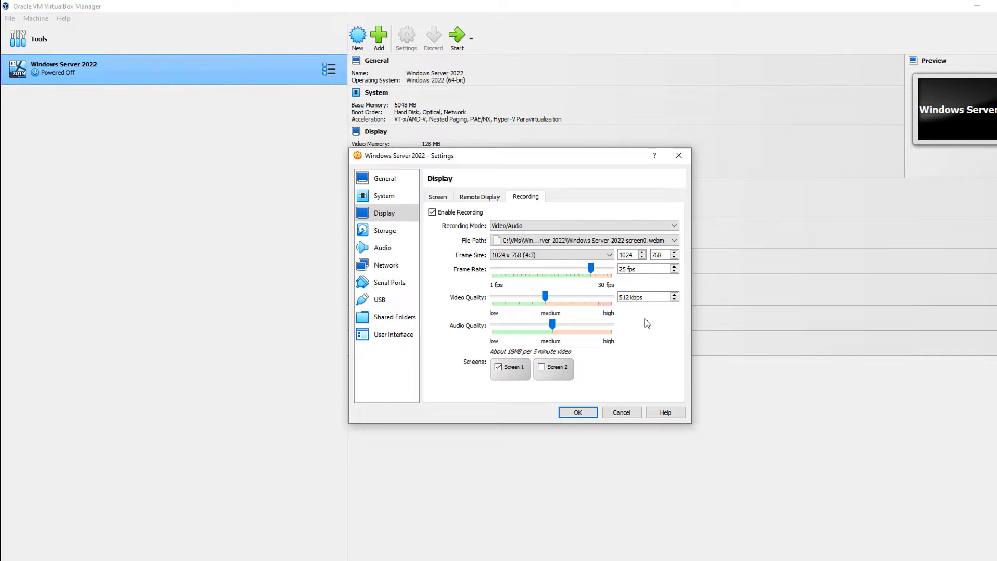
pyautogui.moveTo(583, 301)
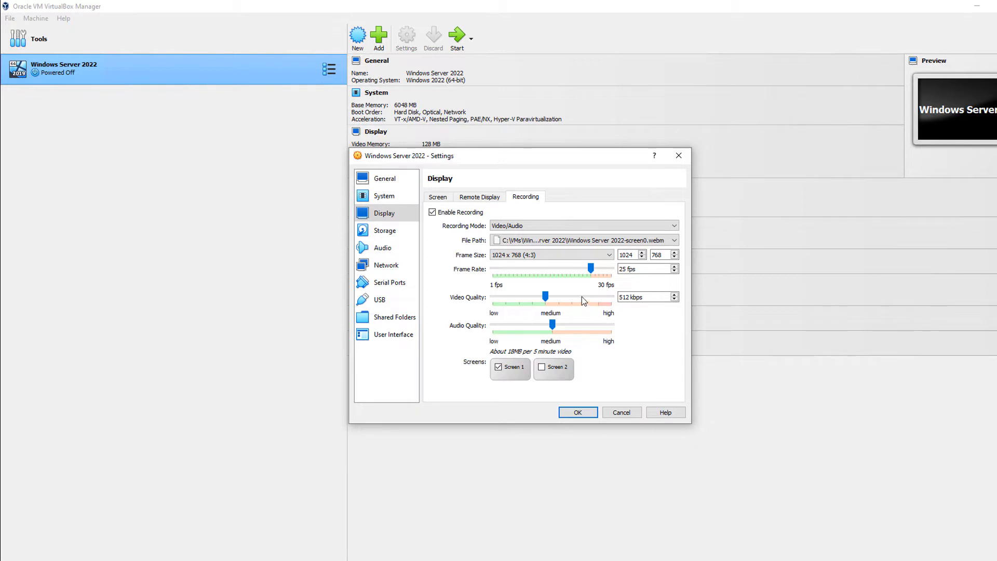
pyautogui.moveTo(559, 307)
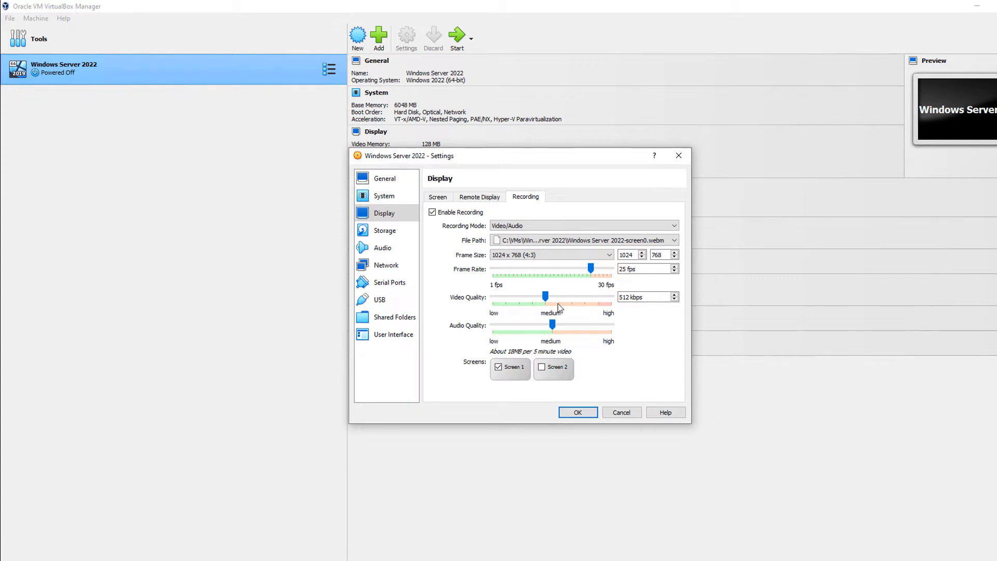
pyautogui.moveTo(653, 341)
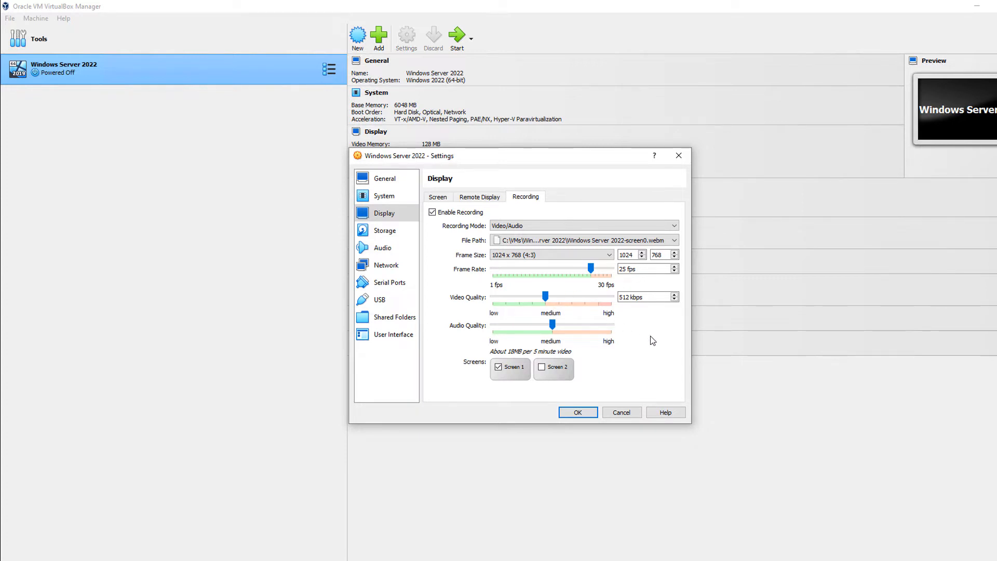
pyautogui.moveTo(629, 356)
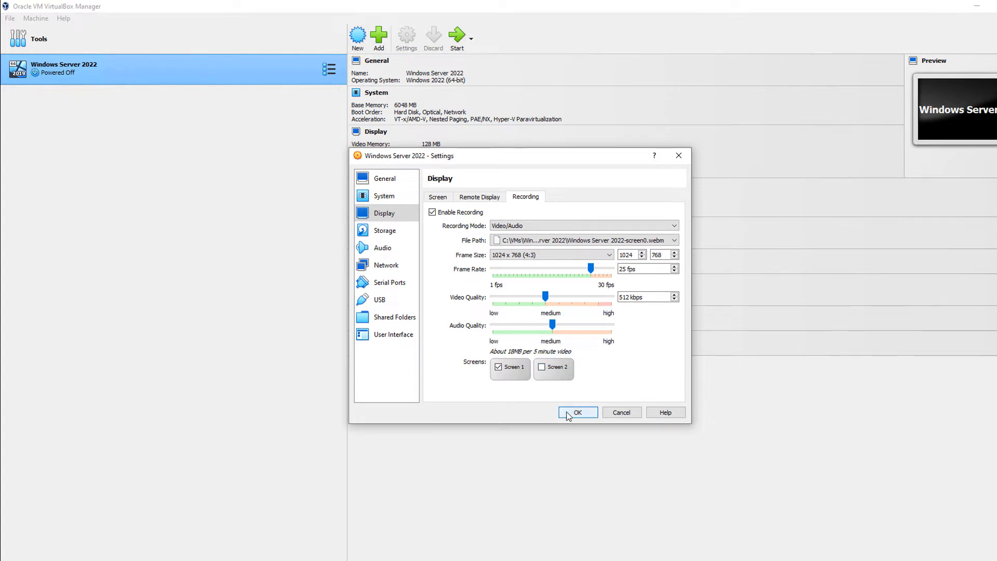
# Step: Save the recording settings and start the Windows Server 2022 VM
pyautogui.click(577, 412)
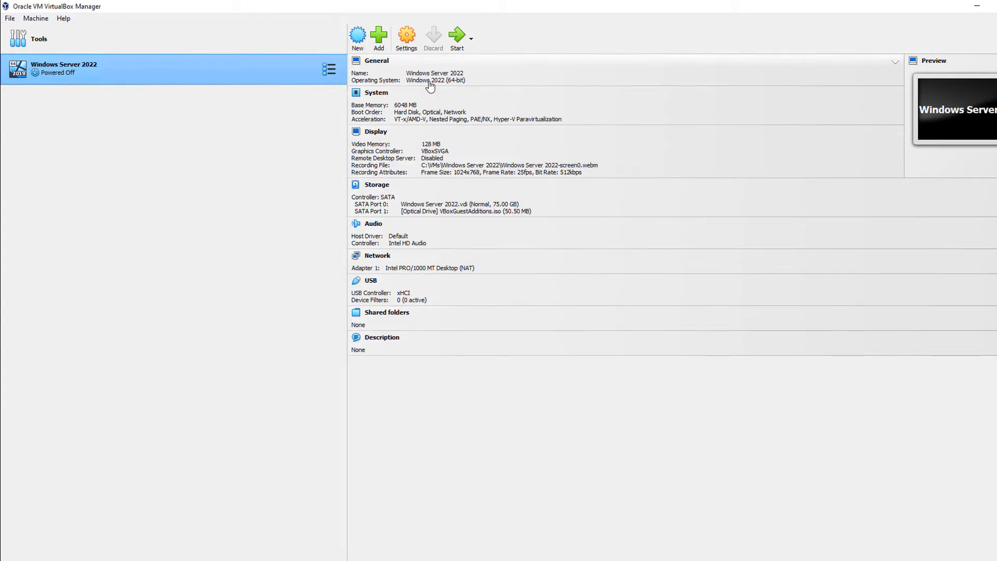
pyautogui.click(457, 36)
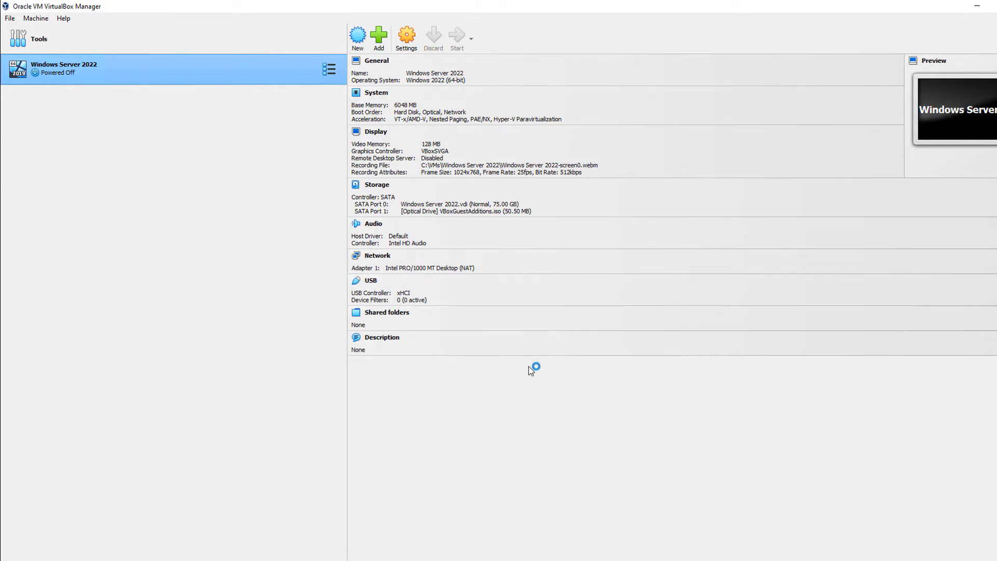
pyautogui.click(456, 36)
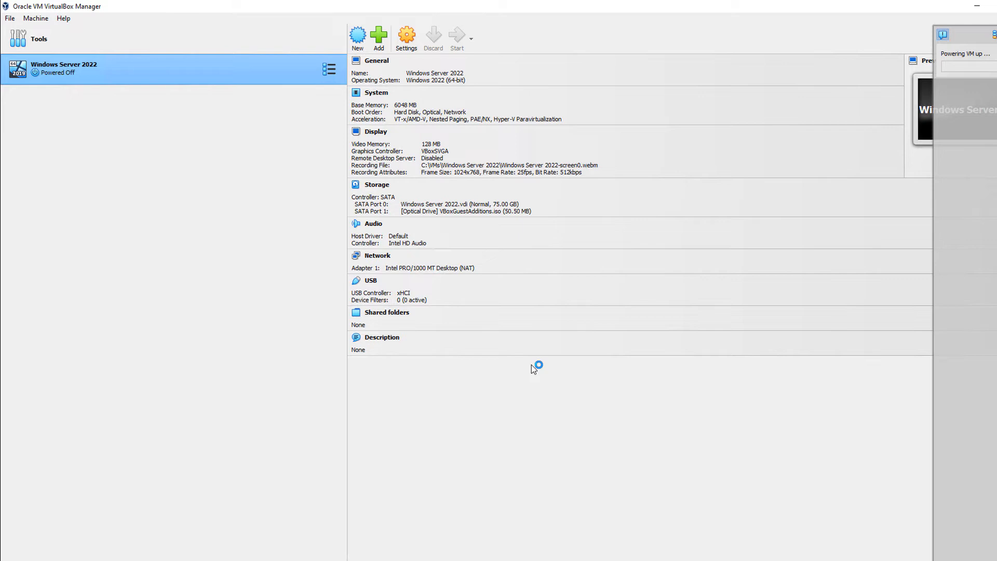
pyautogui.click(456, 37)
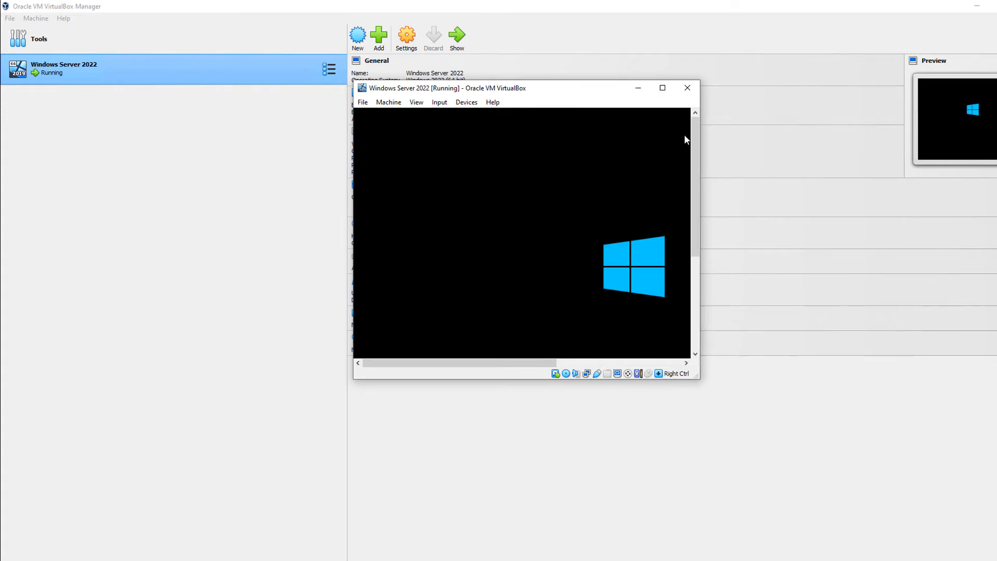
pyautogui.moveTo(531, 280)
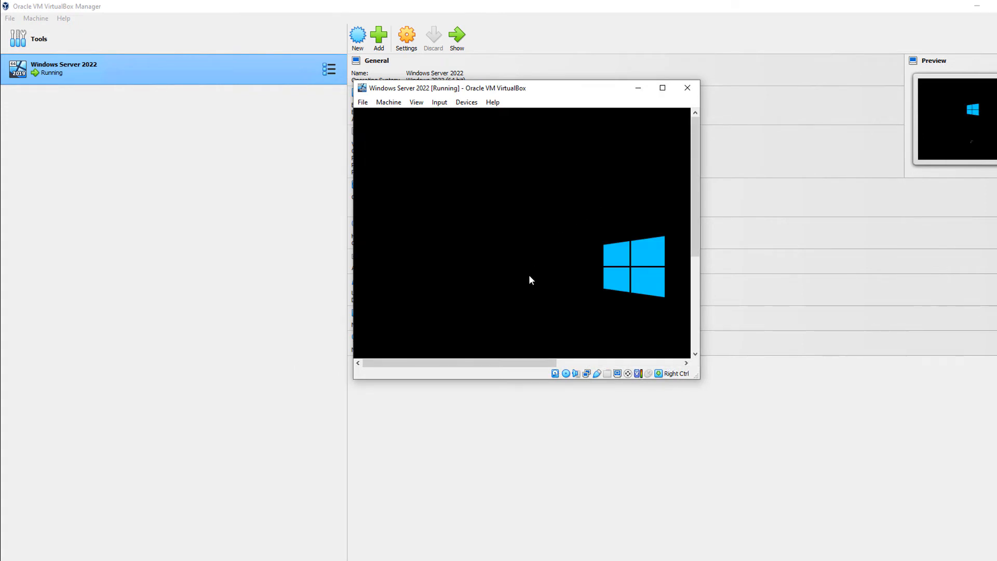
pyautogui.moveTo(709, 385)
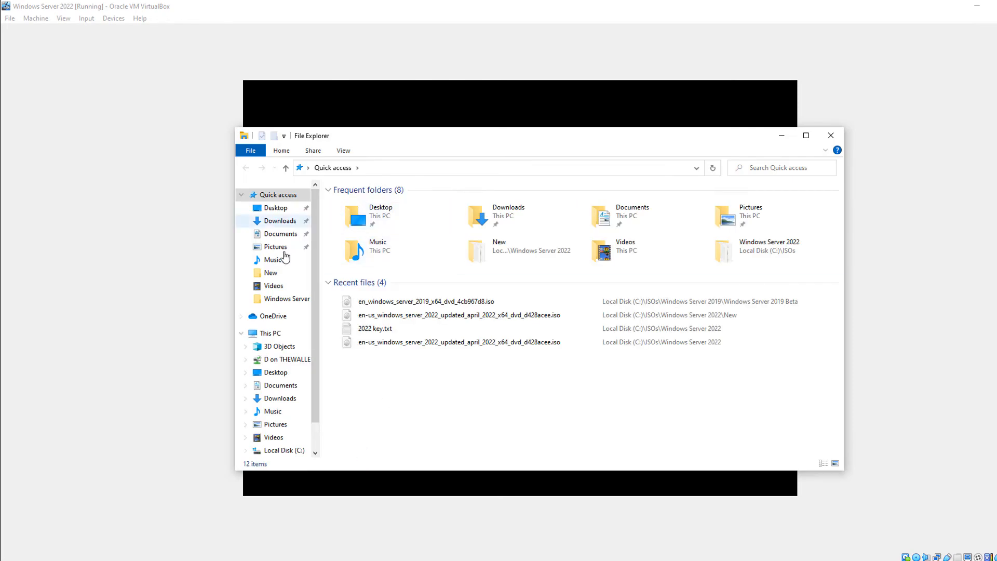
# Step: Browse to C:\VMs\Windows Server 2022, where screen0.webm sits
pyautogui.click(268, 332)
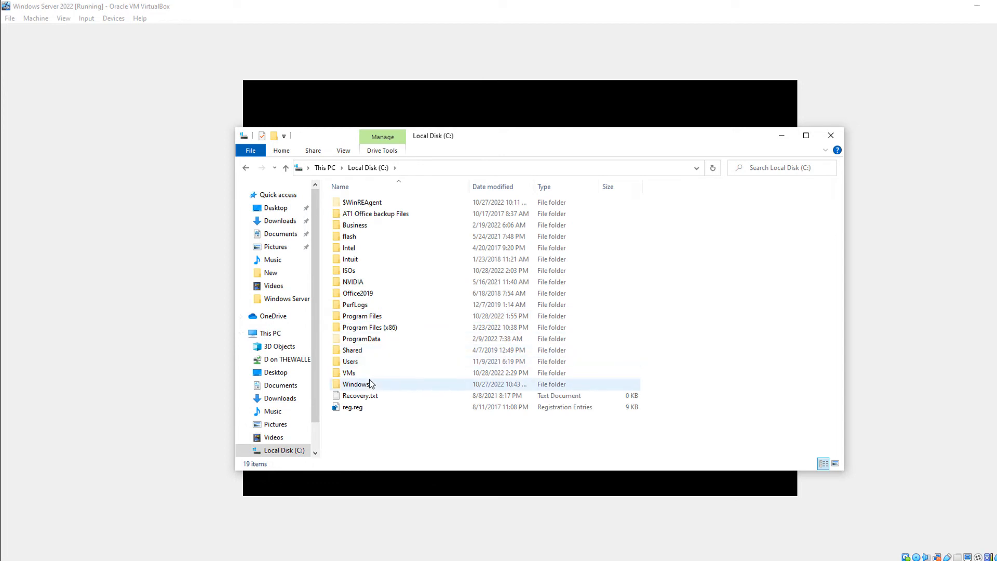
pyautogui.doubleClick(349, 373)
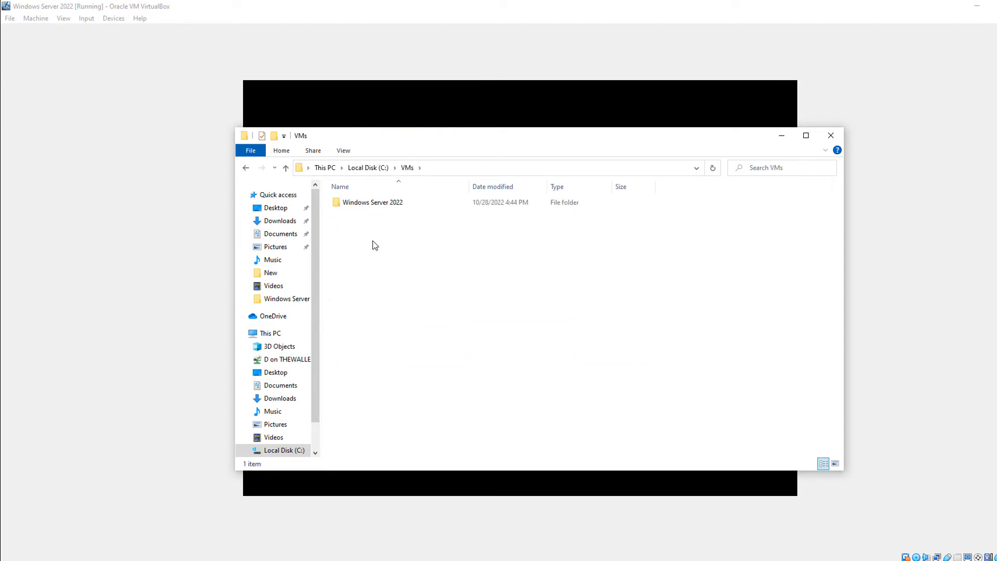
pyautogui.doubleClick(373, 203)
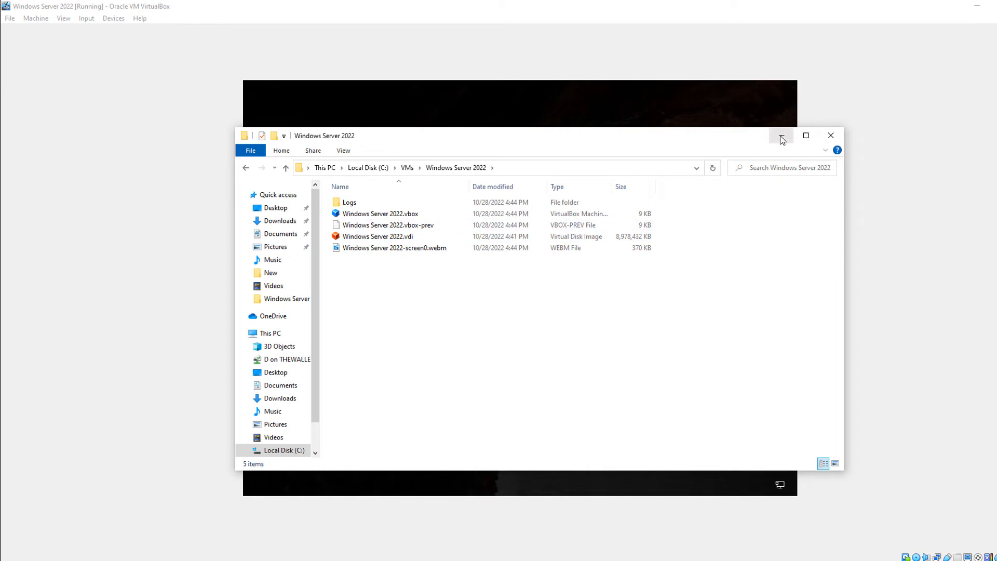
# Step: Send Ctrl-Alt-Del to the guest via Input > Keyboard to unlock it
pyautogui.click(830, 135)
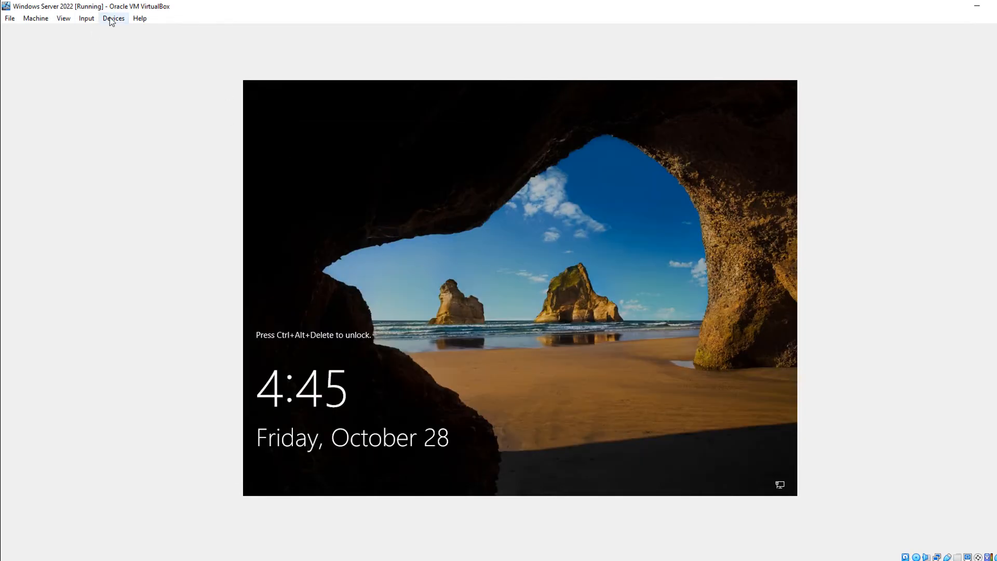
pyautogui.click(87, 18)
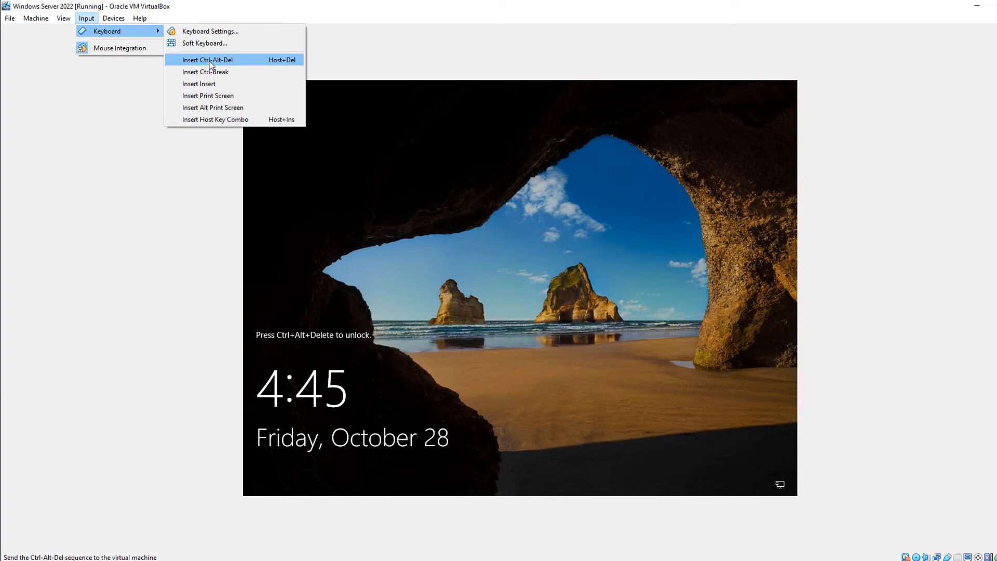
pyautogui.click(206, 59)
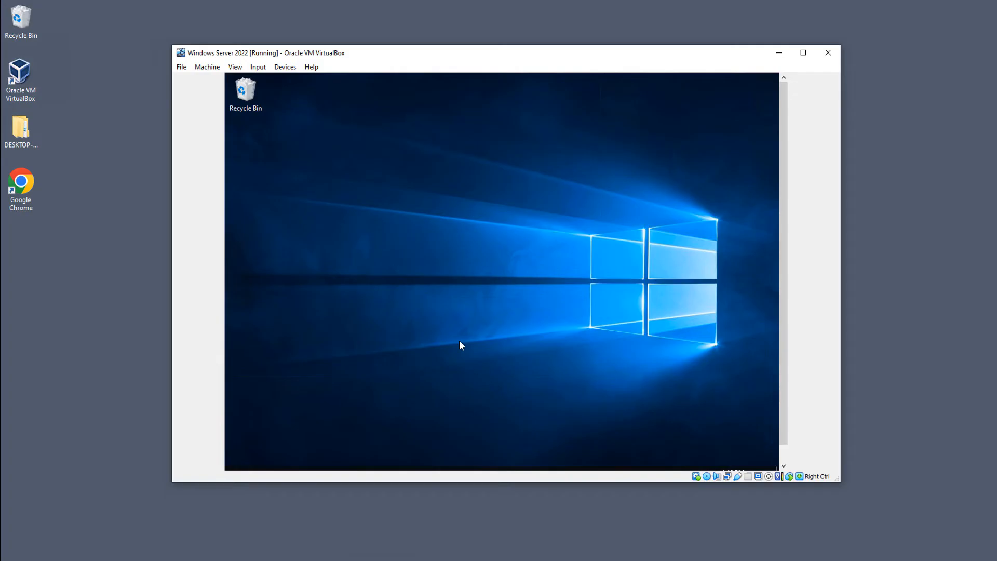
pyautogui.moveTo(557, 309)
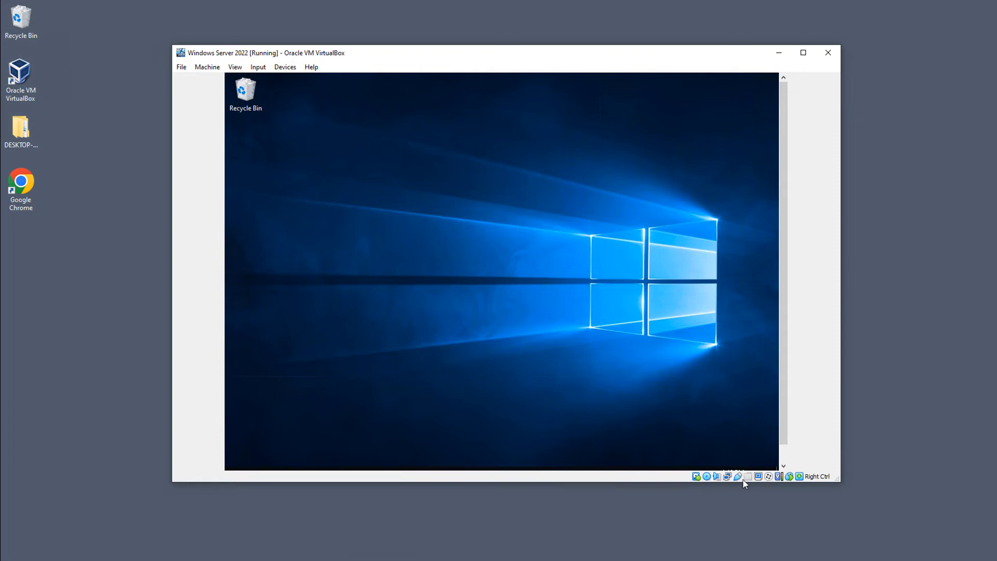
pyautogui.moveTo(769, 481)
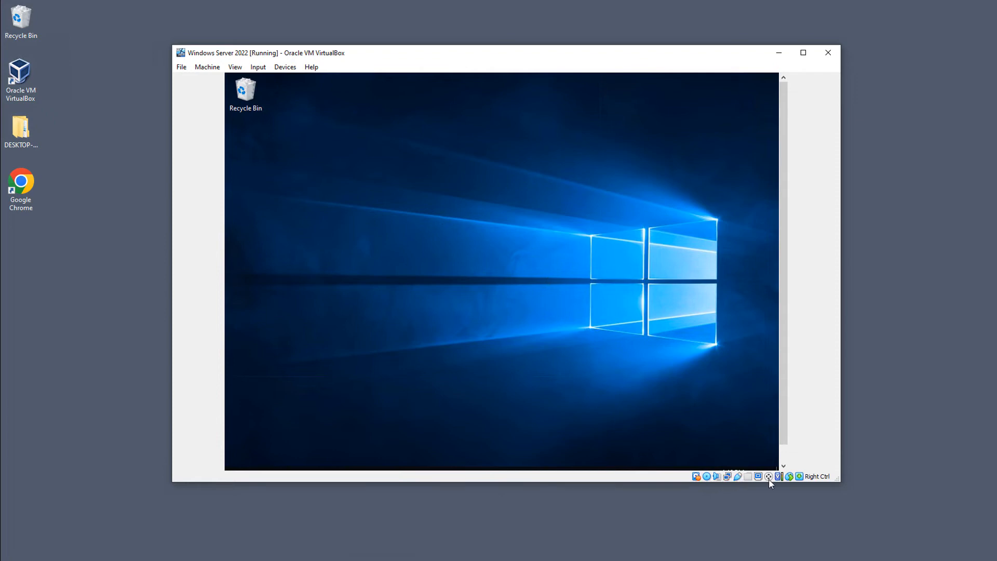
pyautogui.moveTo(769, 475)
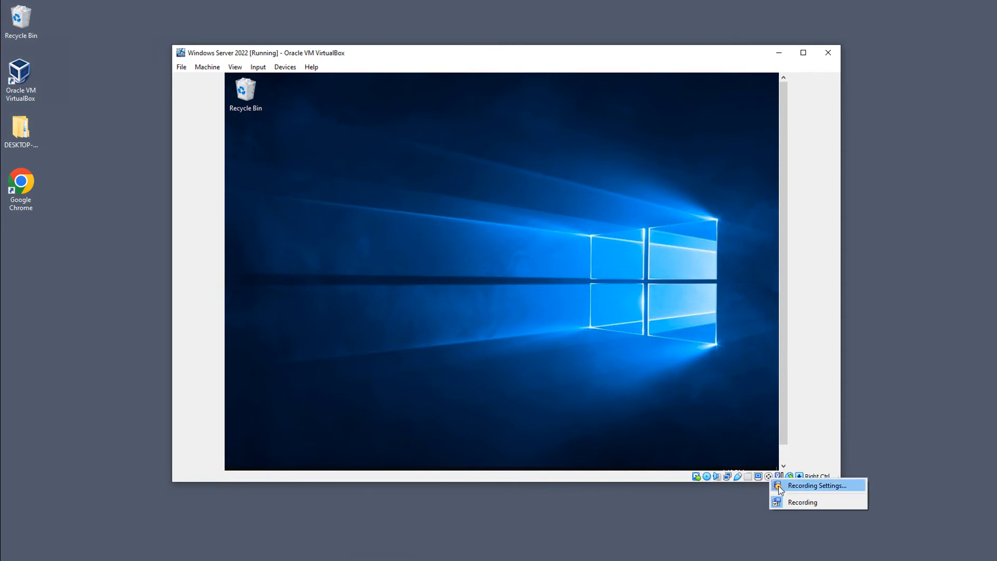
# Step: Check Enable Recording from the status icon's Recording Settings and cancel out
pyautogui.click(817, 485)
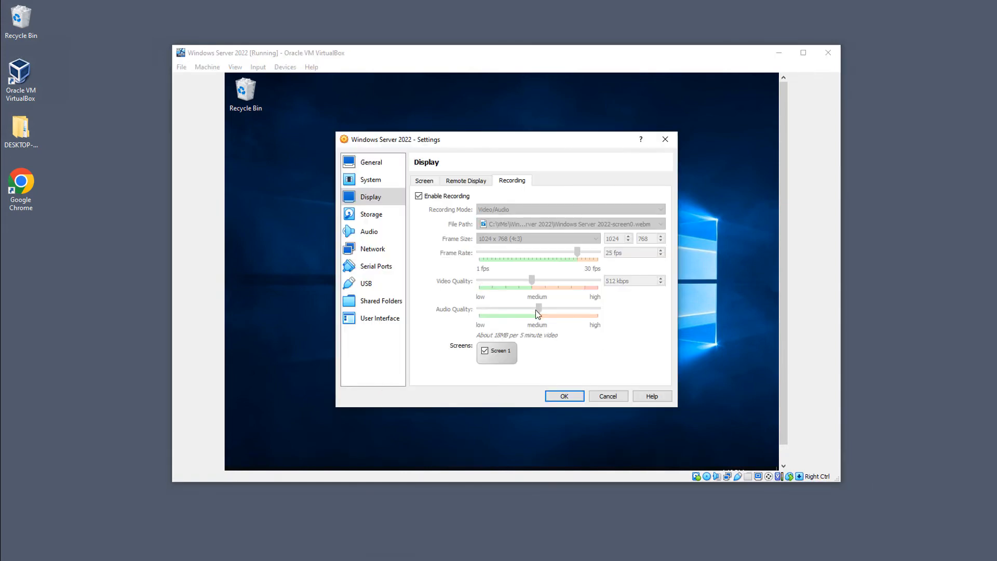
pyautogui.moveTo(443, 215)
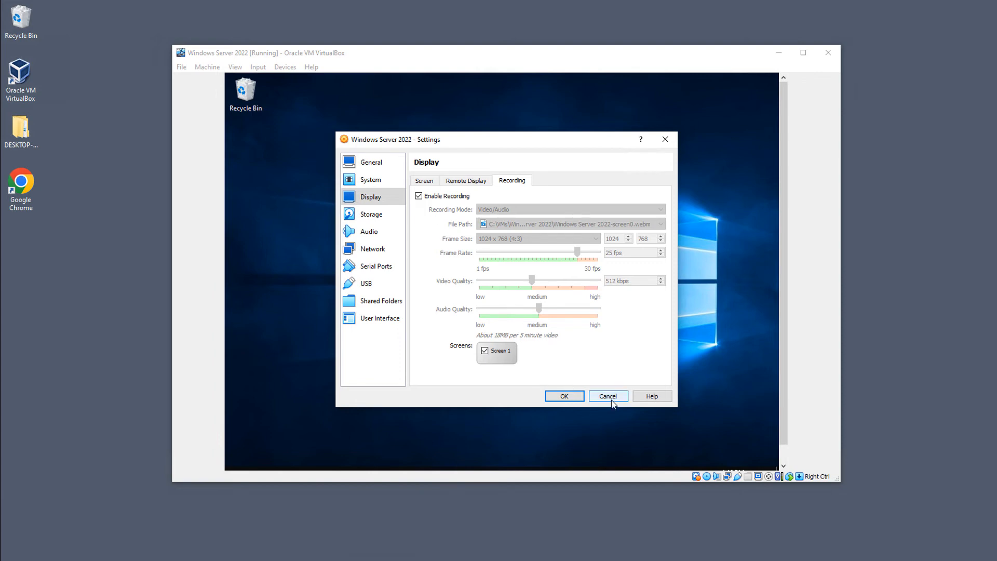
pyautogui.click(607, 395)
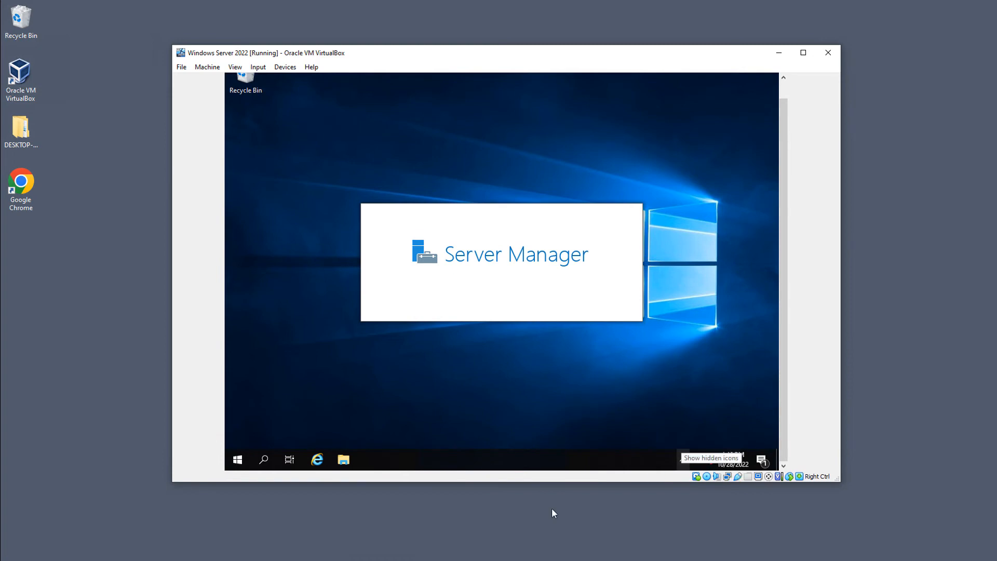
pyautogui.click(343, 459)
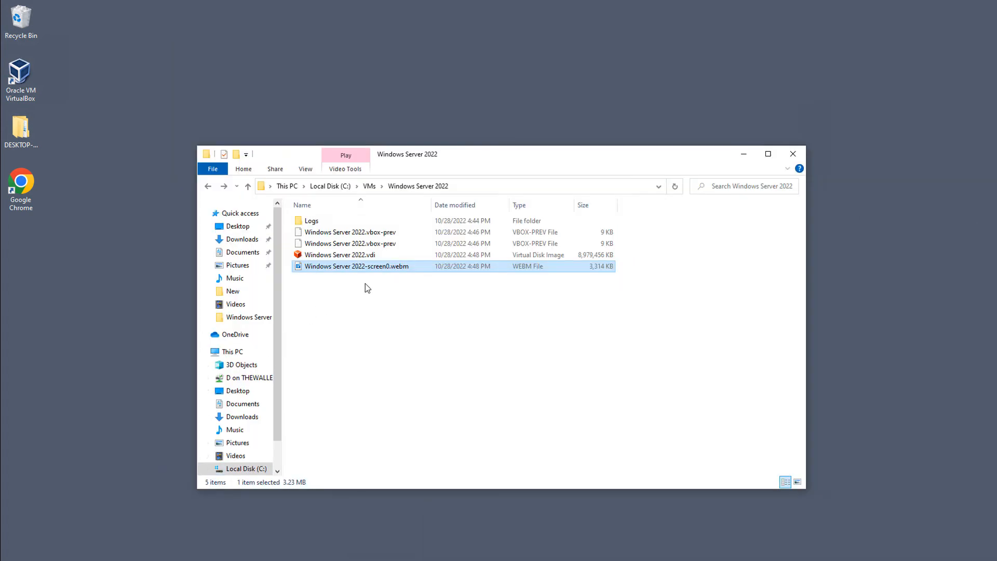
pyautogui.moveTo(376, 270)
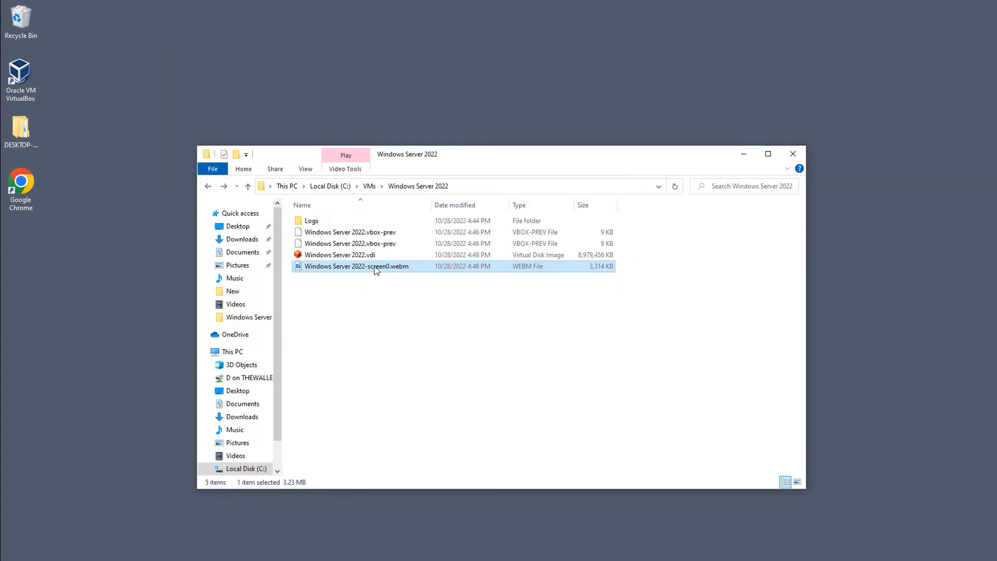
# Step: Play the screen0.webm recording in Movies & TV and pause on the Server Manager dashboard
pyautogui.doubleClick(356, 266)
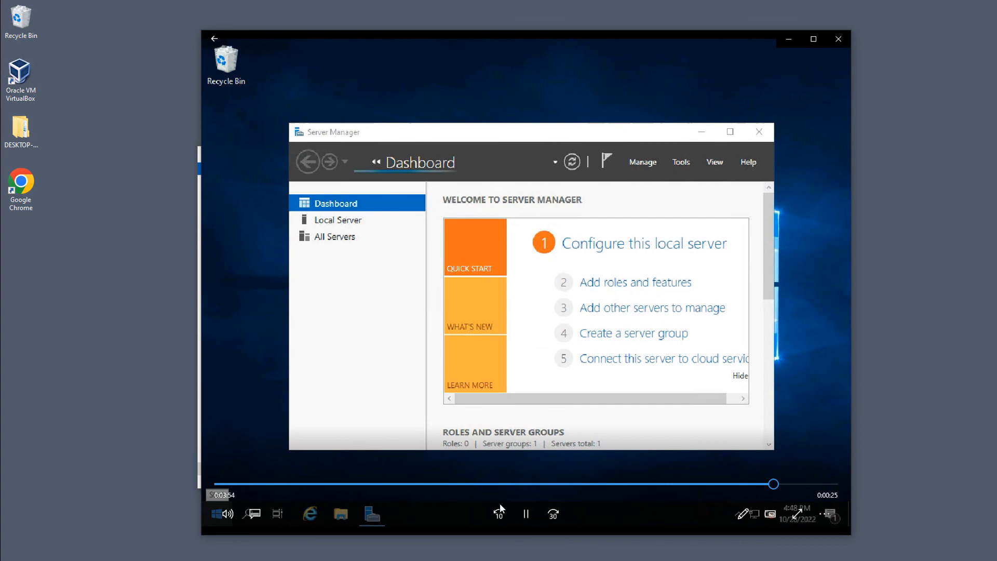
pyautogui.click(525, 513)
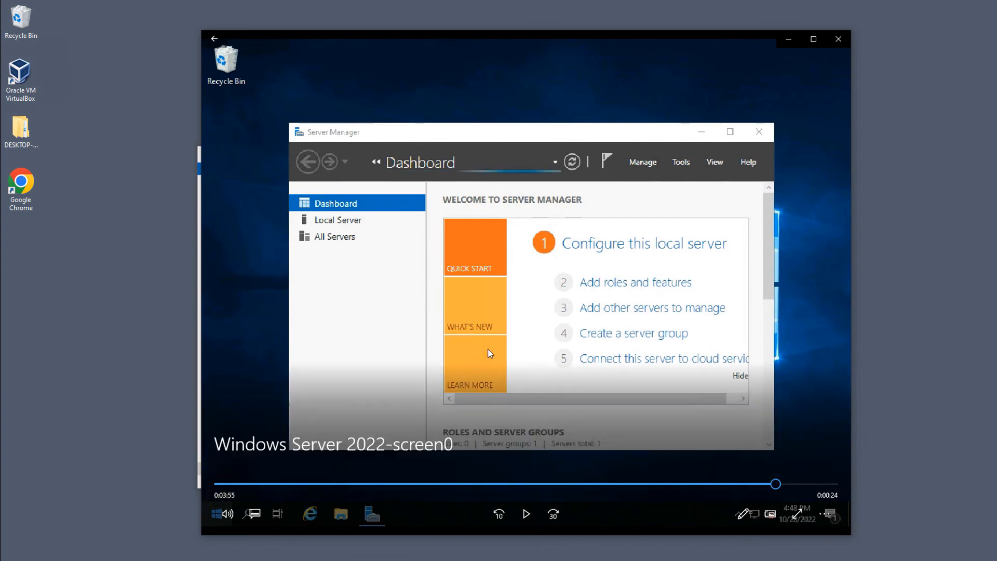
pyautogui.moveTo(532, 341)
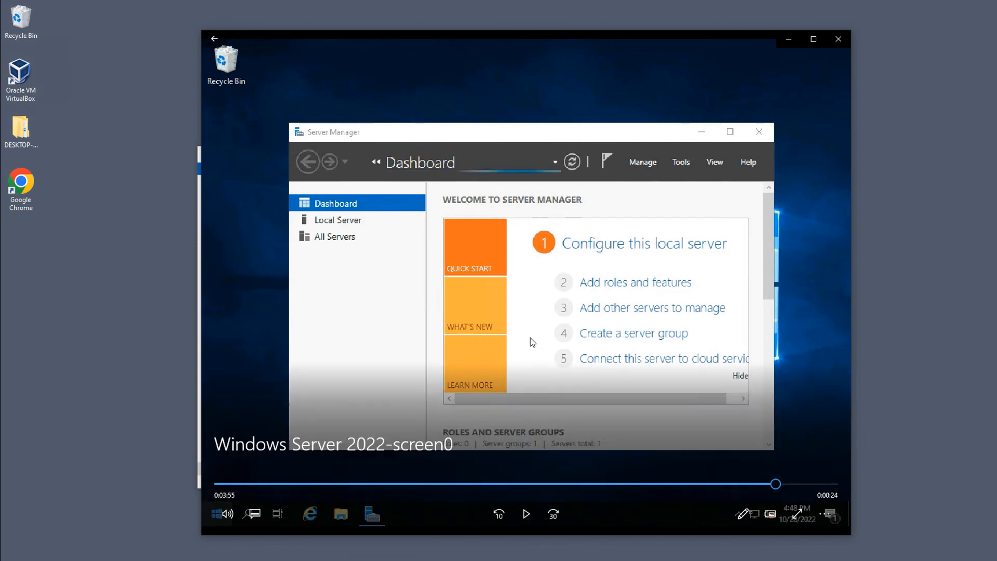
pyautogui.moveTo(822, 118)
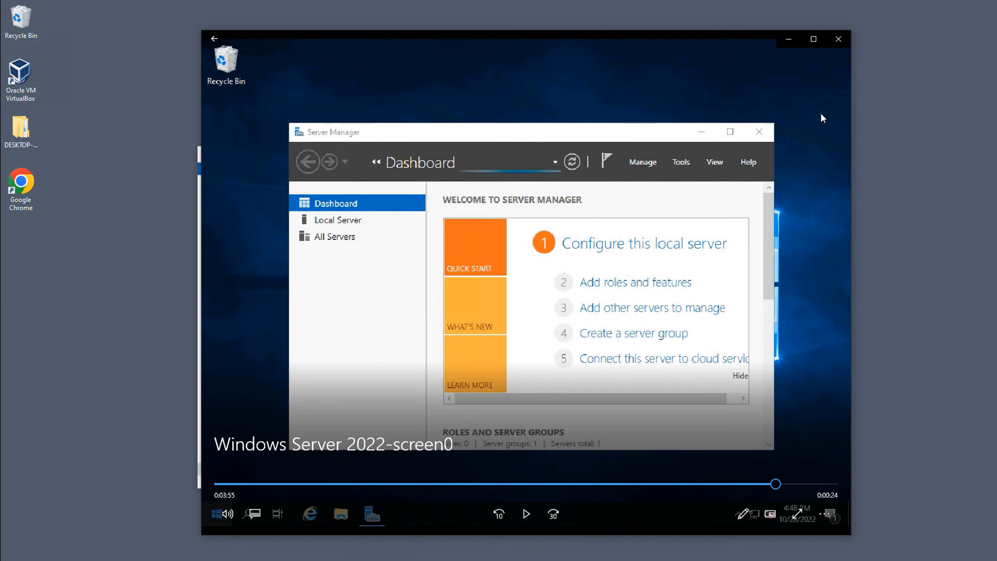